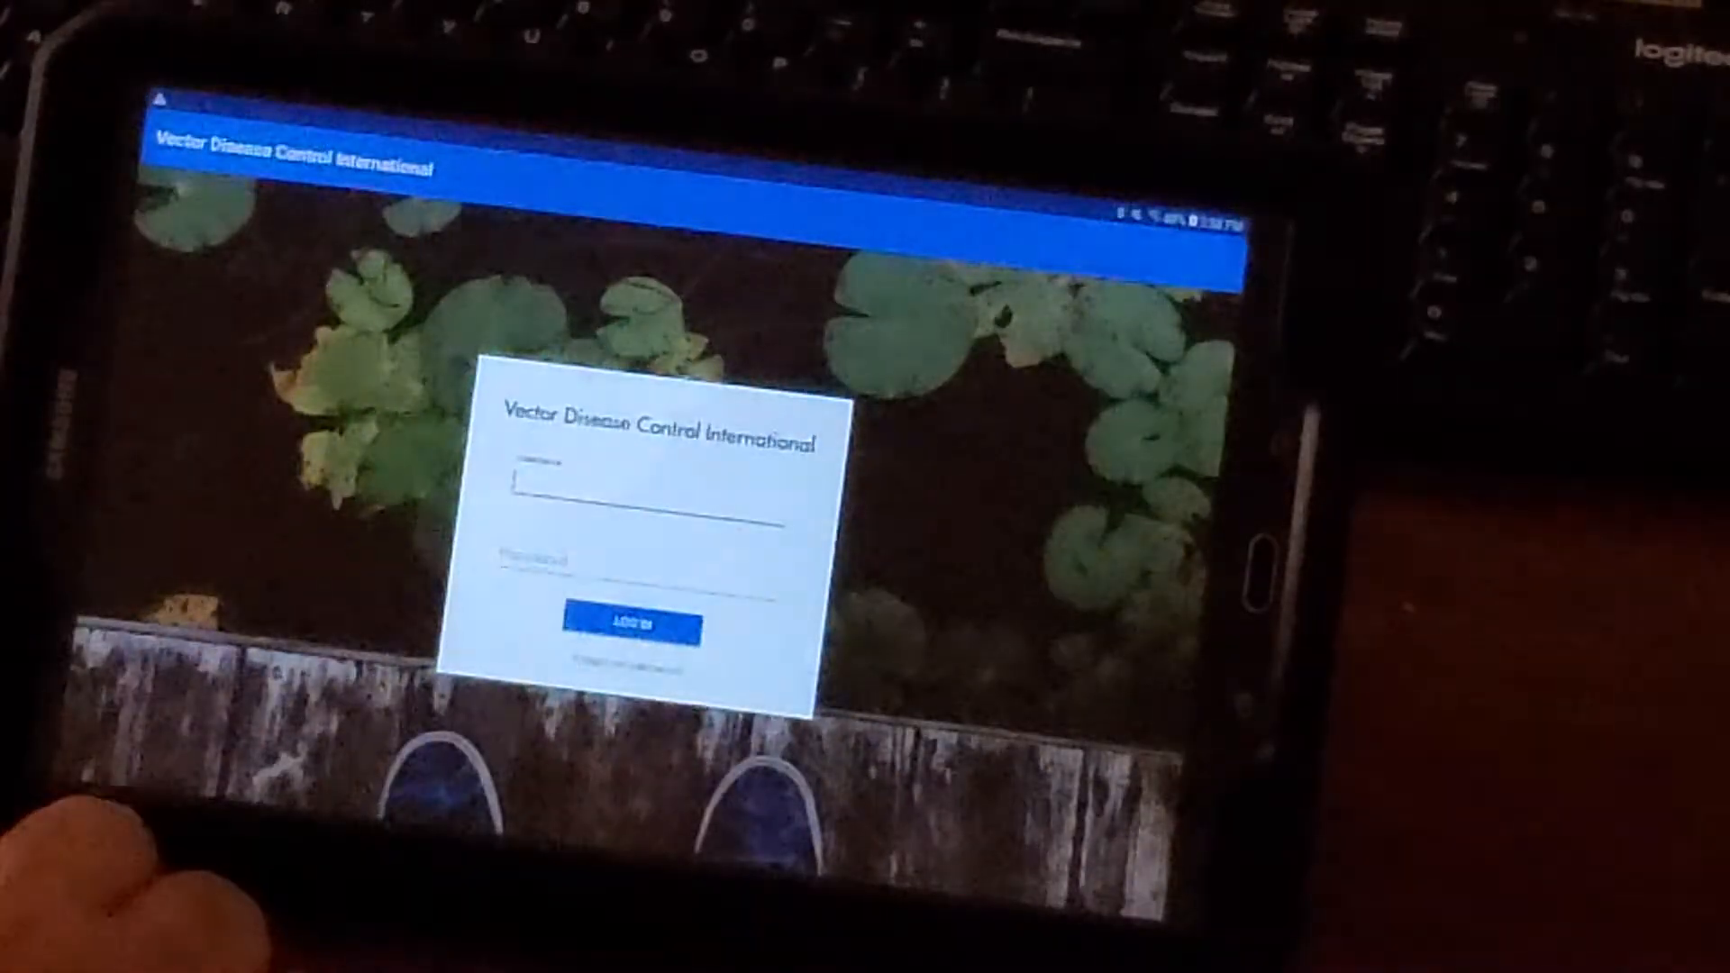
Enter the username and password into the sign-in form.
left_click(651, 480)
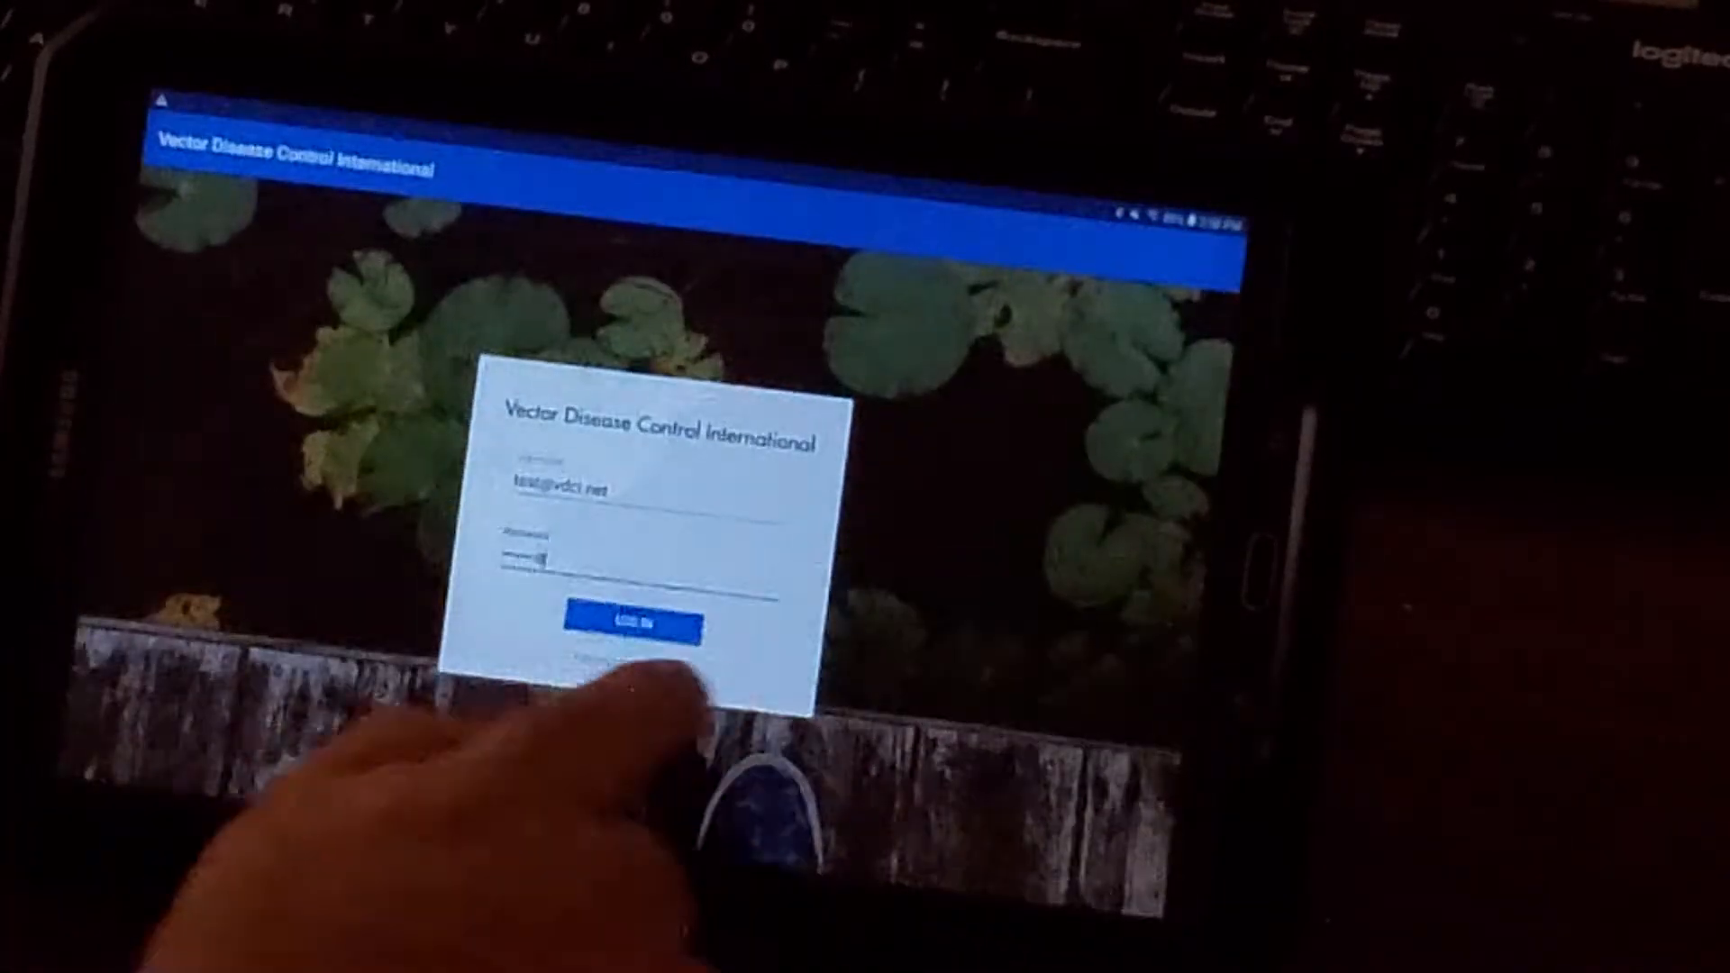
Log in and show the NJ1 trap site's details on the Field Technician Map.
left_click(629, 622)
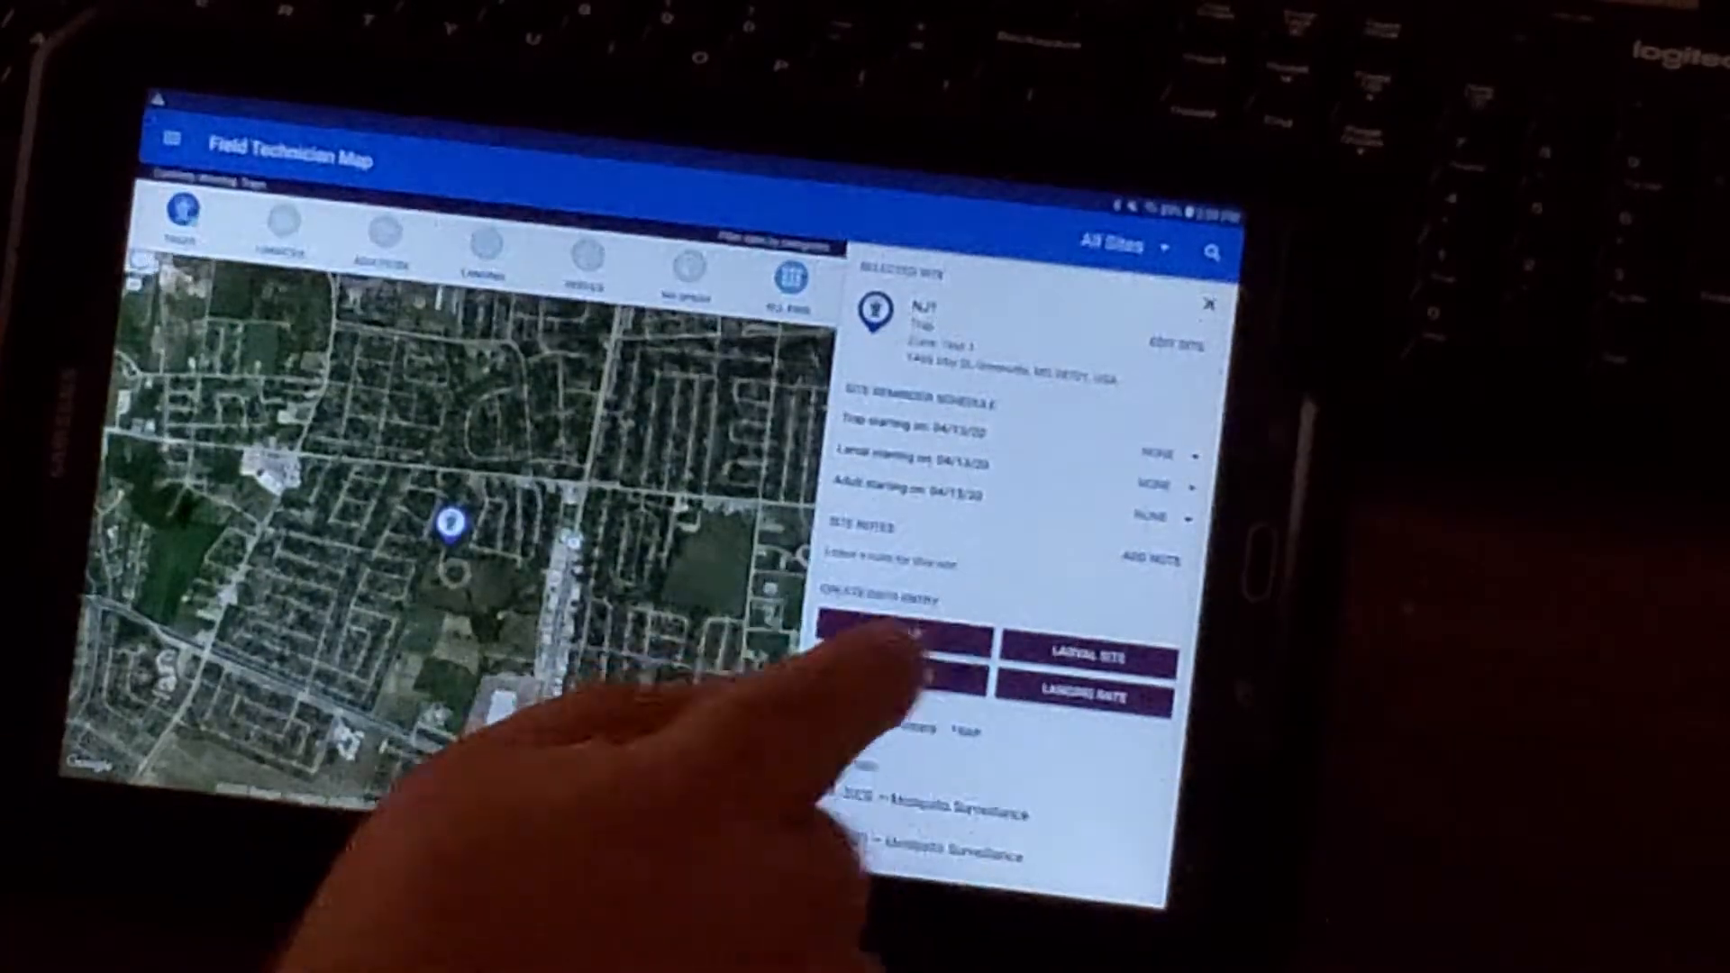
Create an NJ Light Trap entry for NJ1 and save it for office completion.
left_click(894, 651)
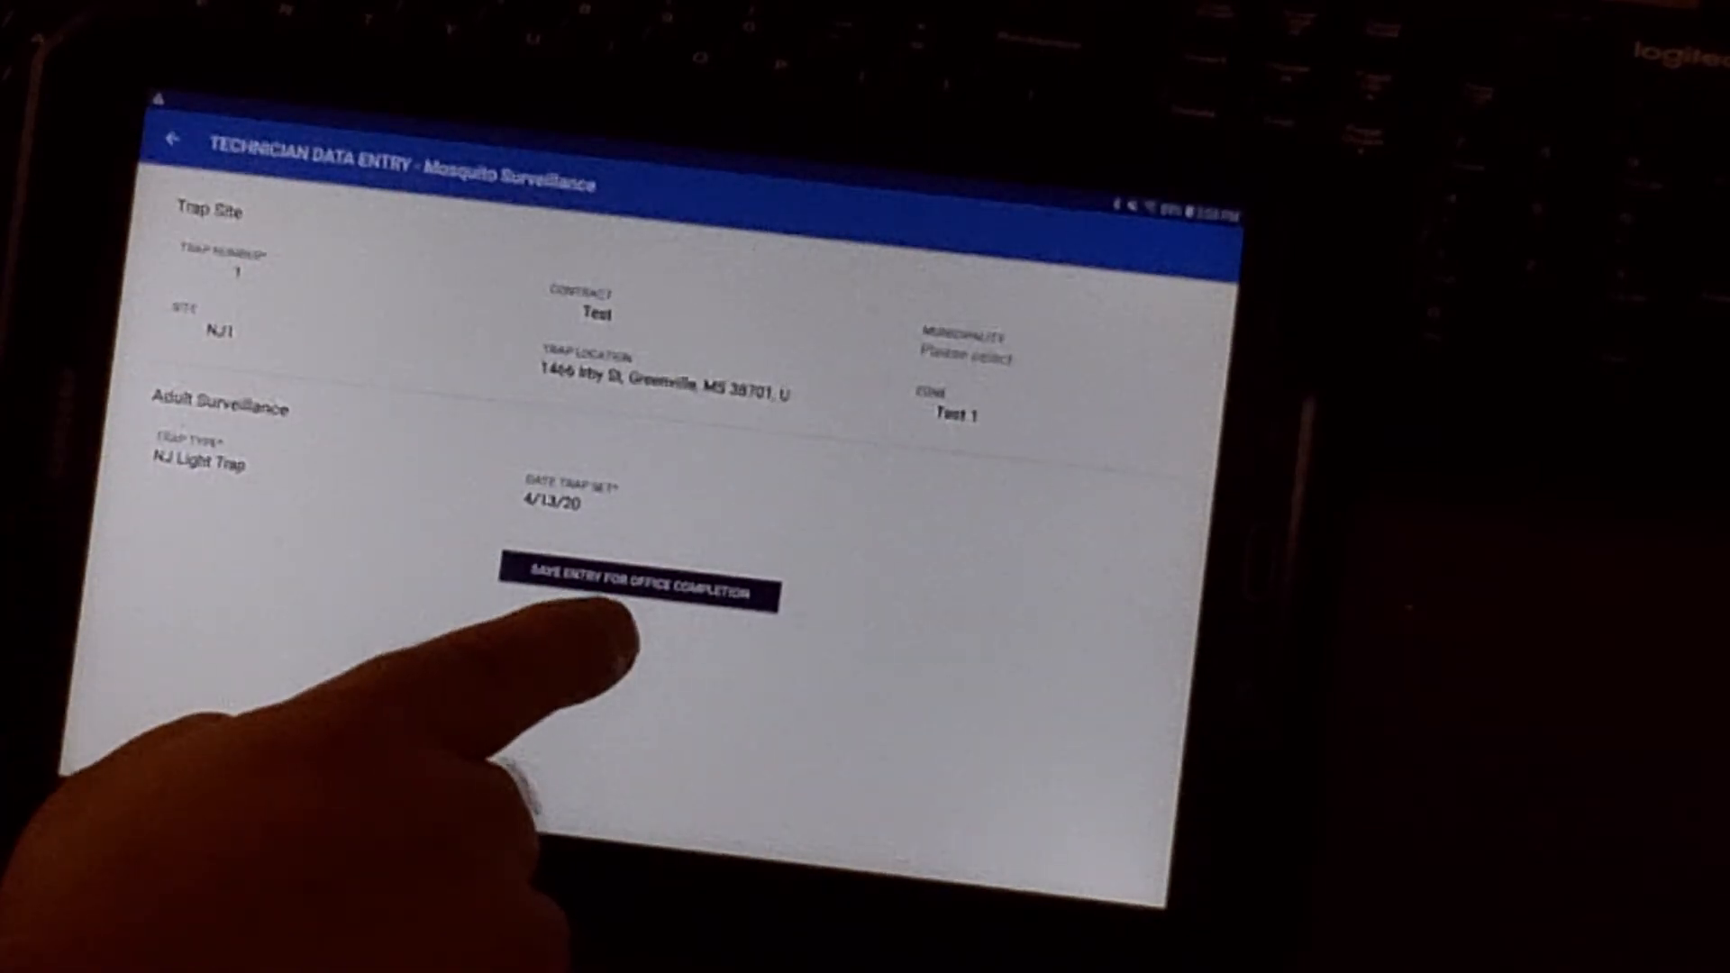
left_click(647, 589)
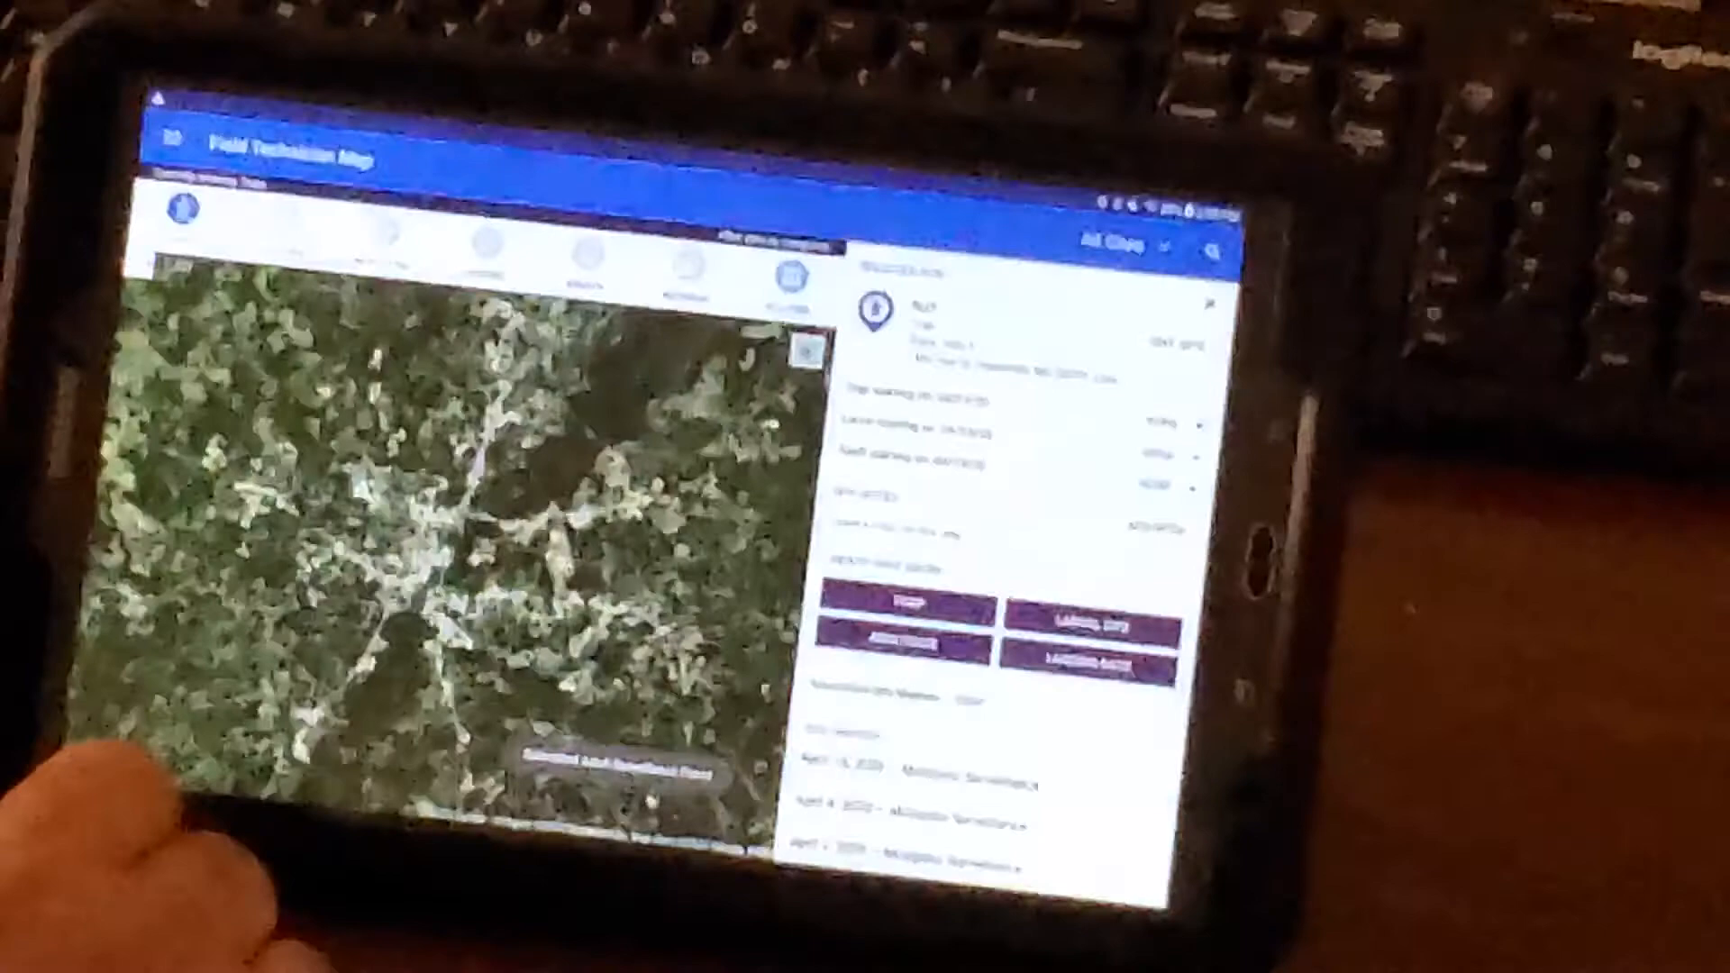